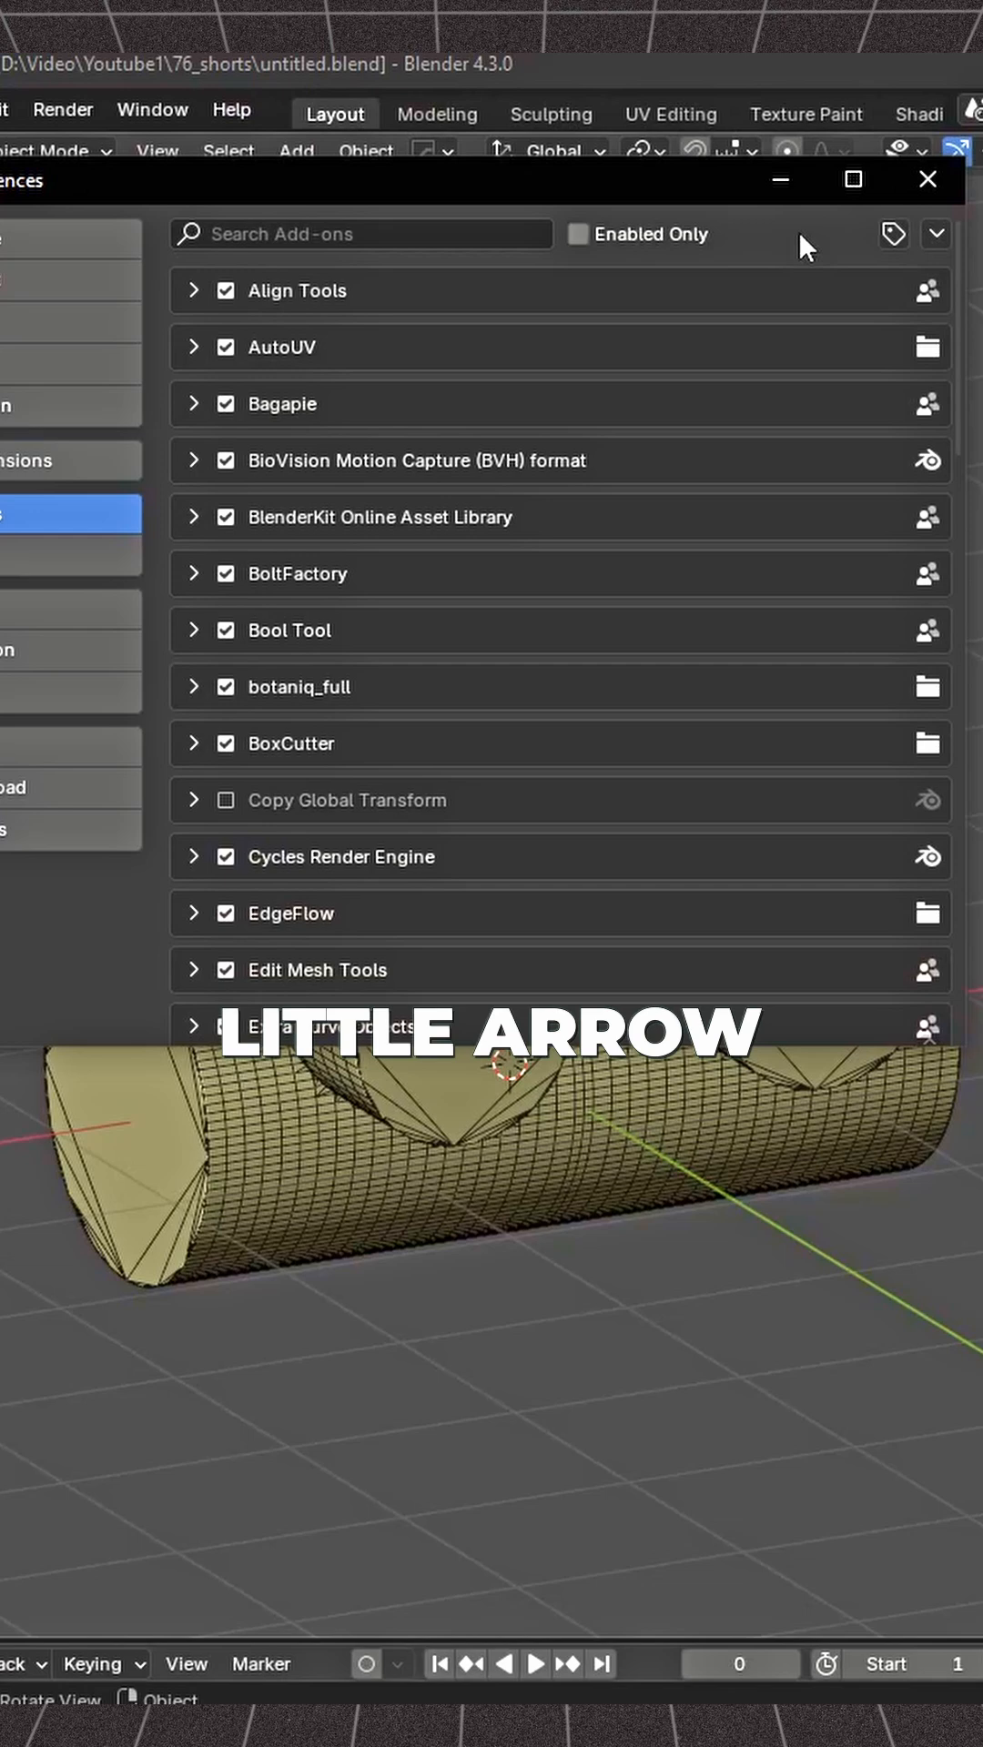
- Install the Quad Remesher add-on from QuadRemesher_1.2.2_BlenderBridge_Win.zip via Install from Disk
click(932, 235)
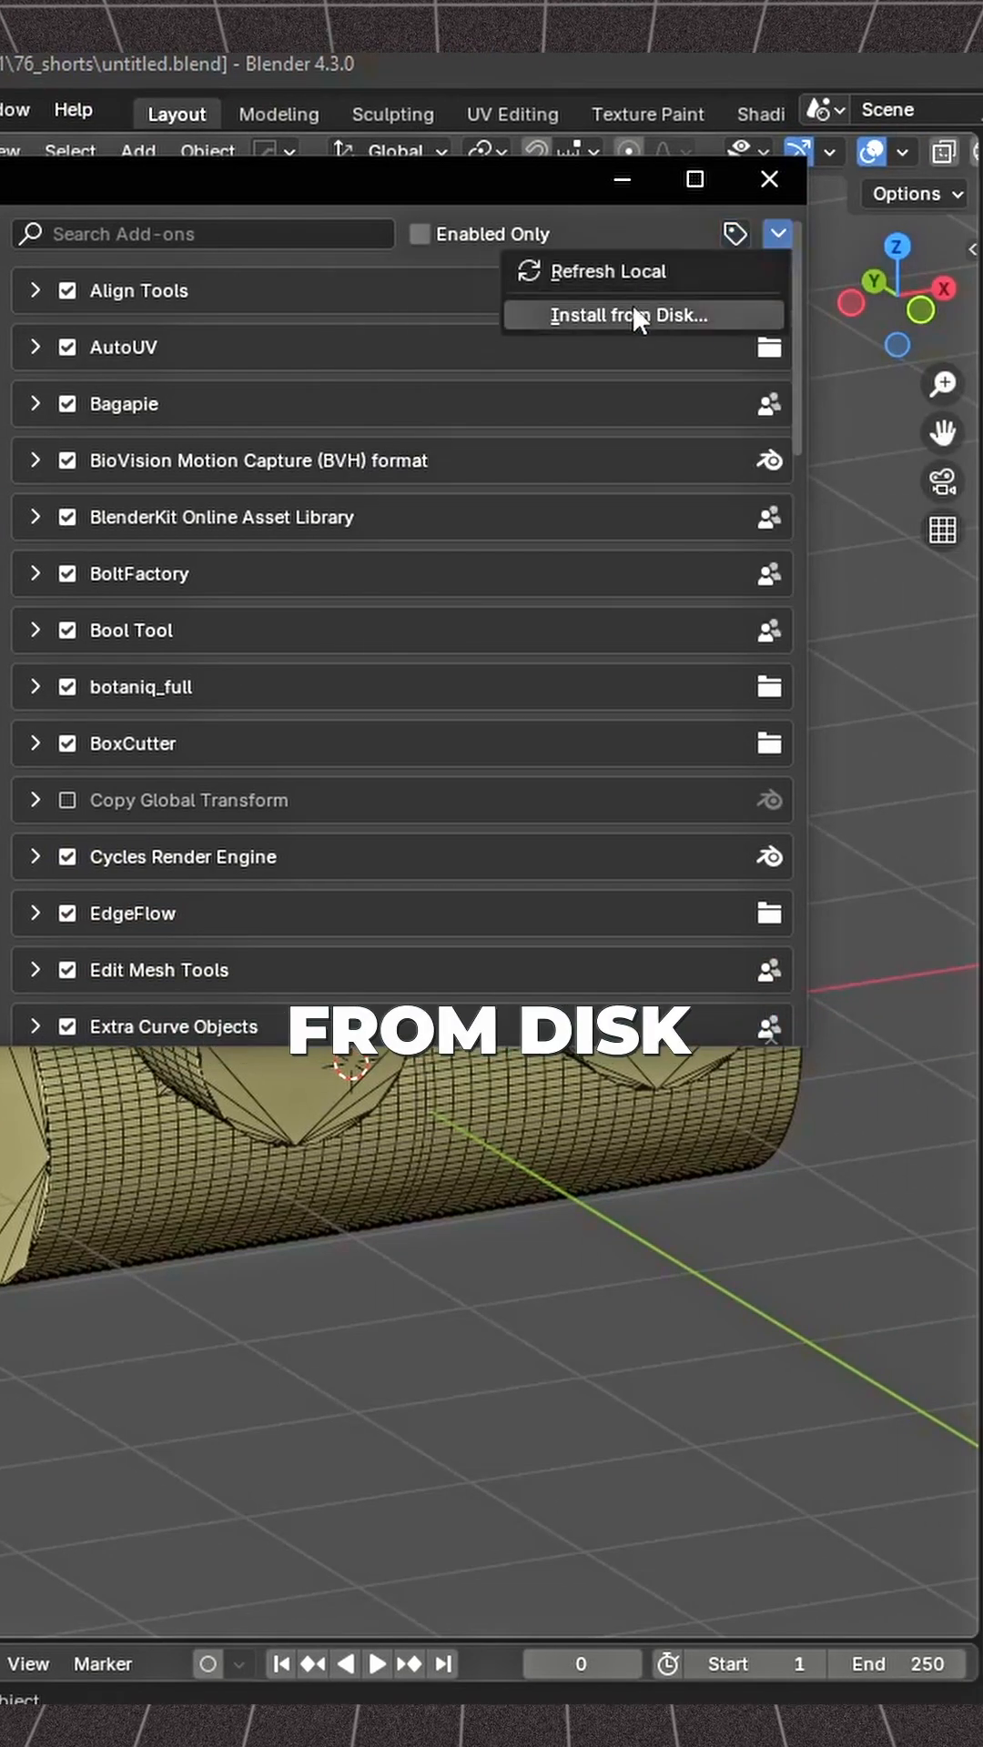
click(628, 315)
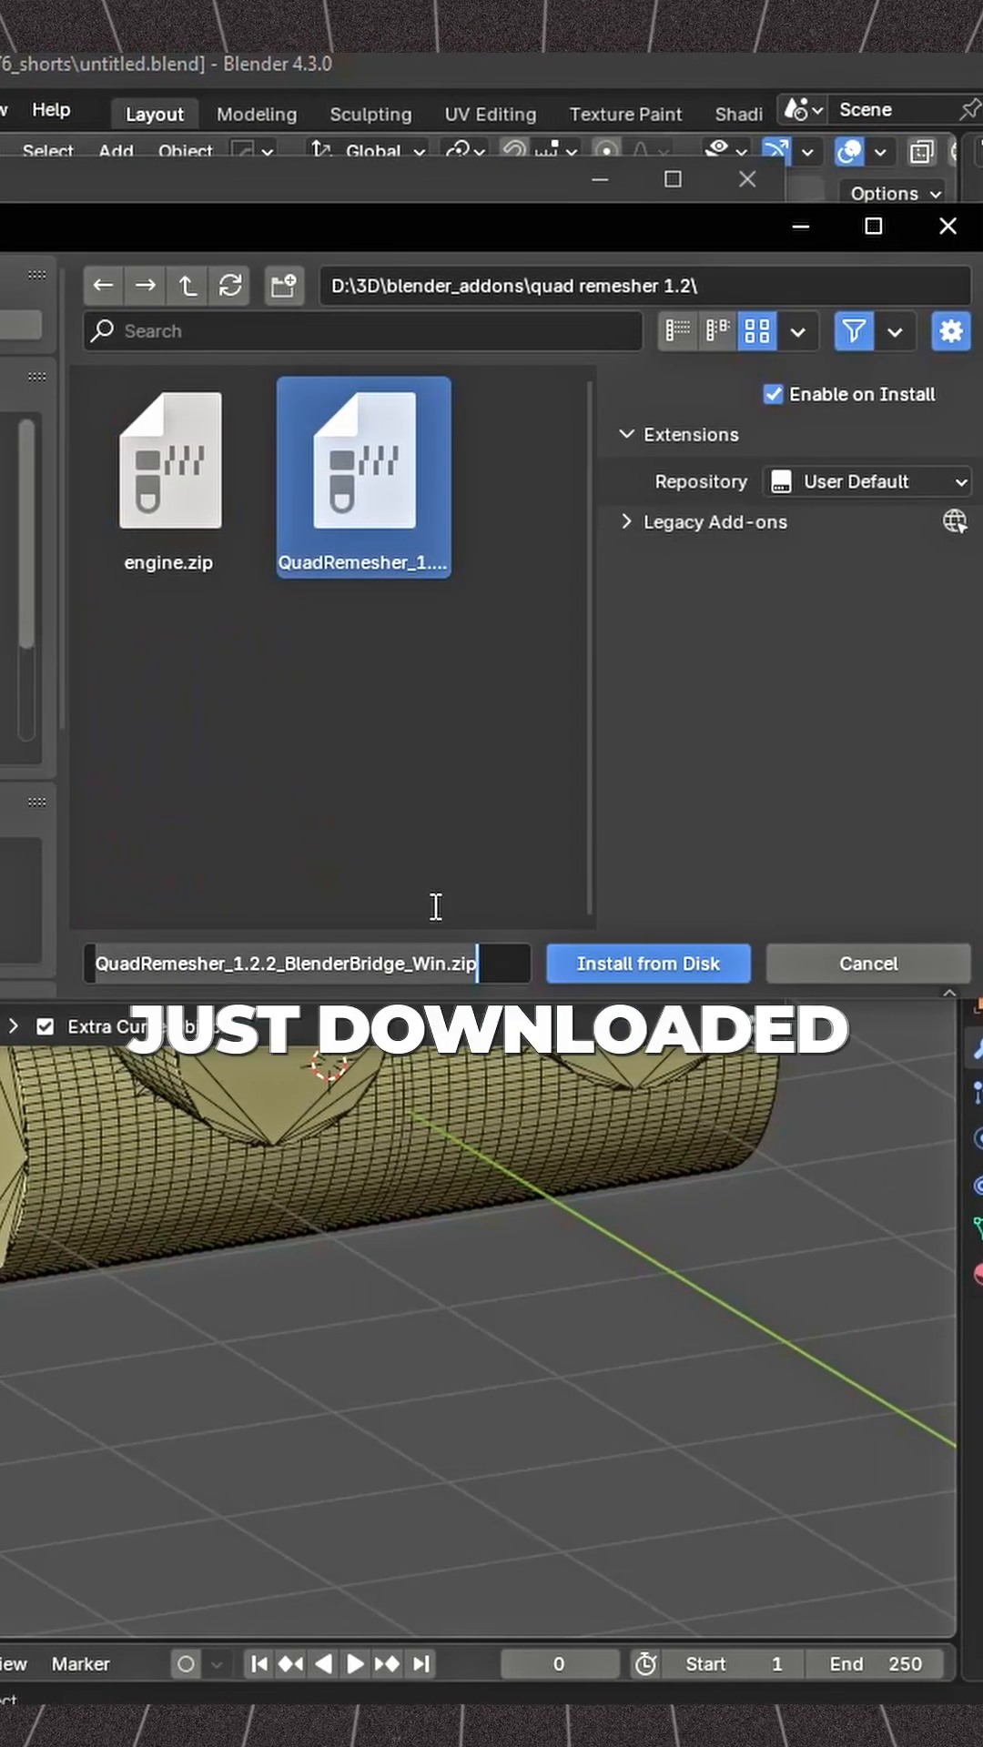
click(648, 963)
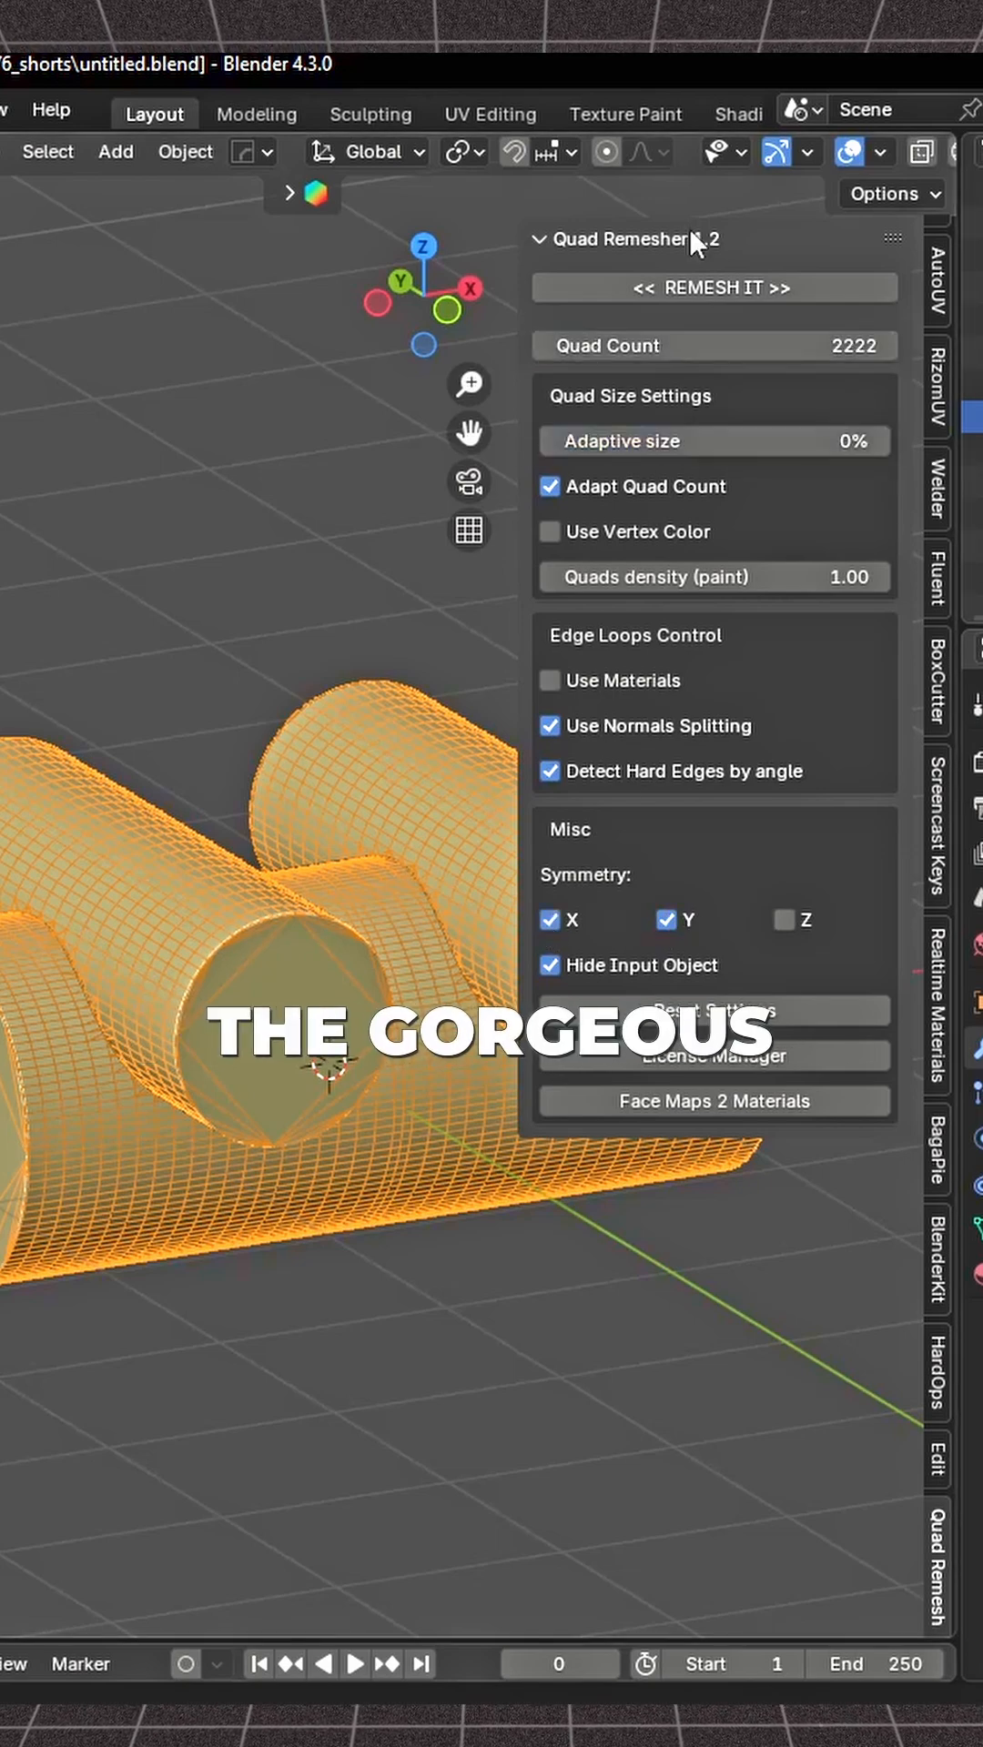
- Run REMESH IT on the selected cylinder to convert its triangles into even quad topology
click(713, 288)
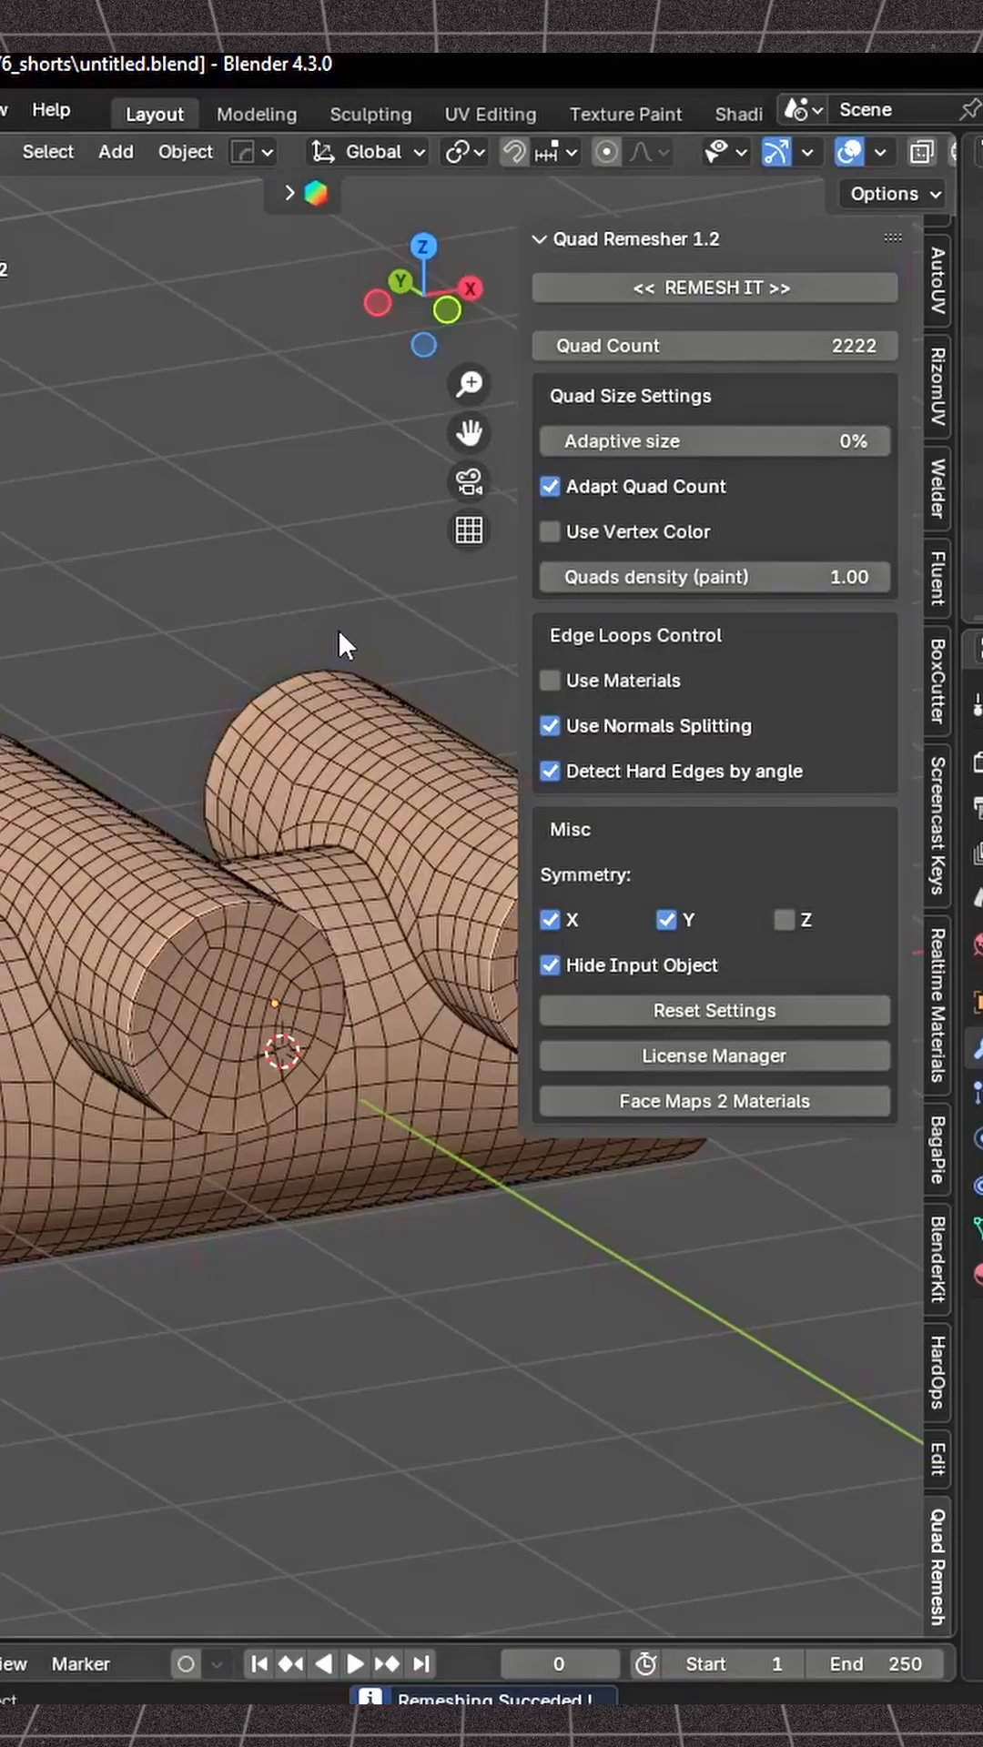